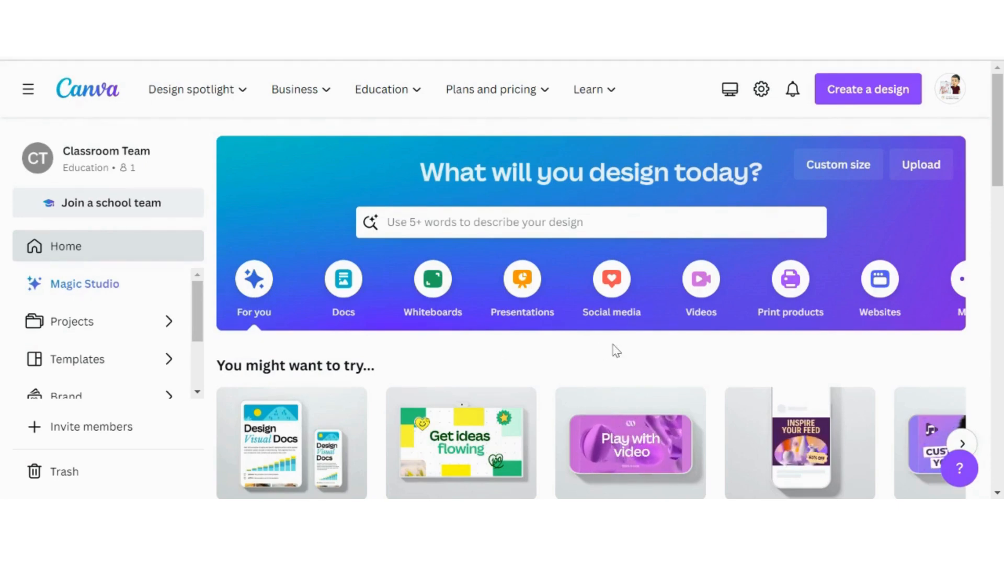
mouse_move(701, 279)
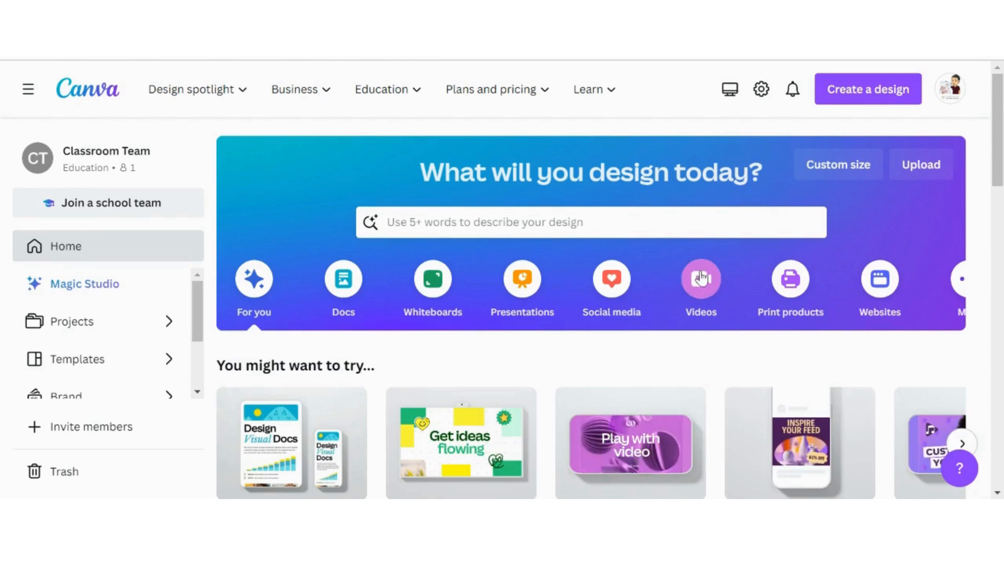
Create a blank 1920×1080 video design and name it 'Canva Test Video'
click(700, 288)
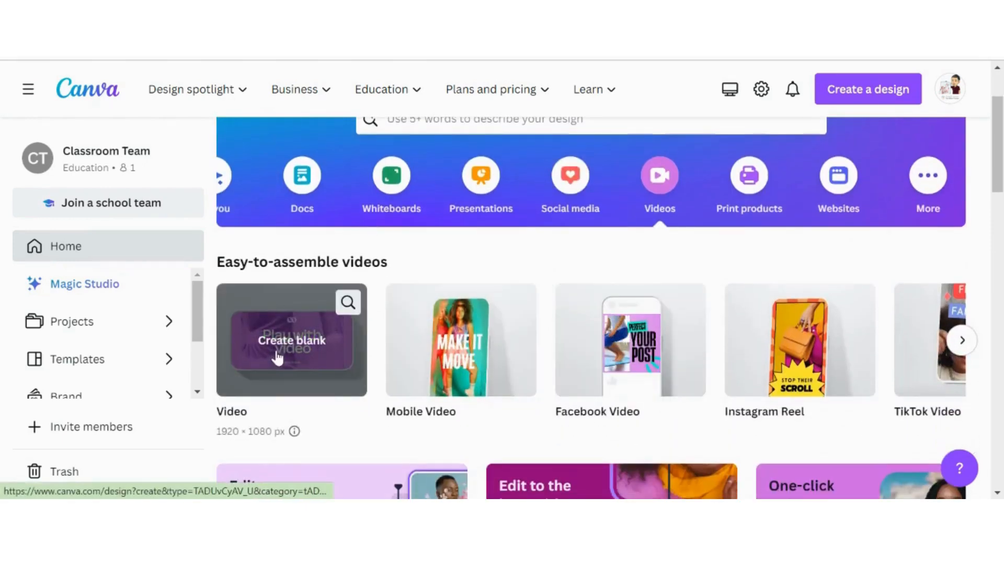
click(292, 340)
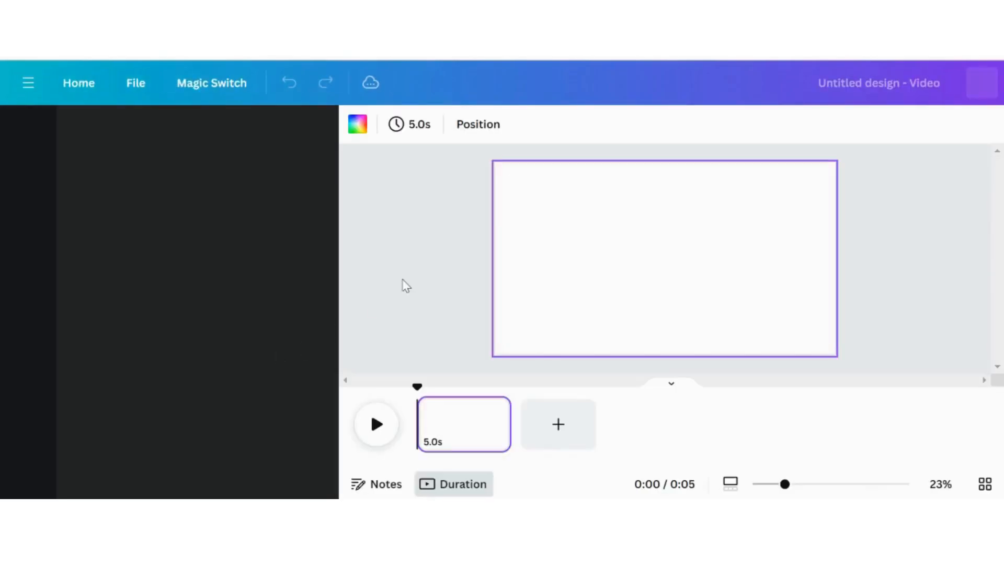
click(27, 133)
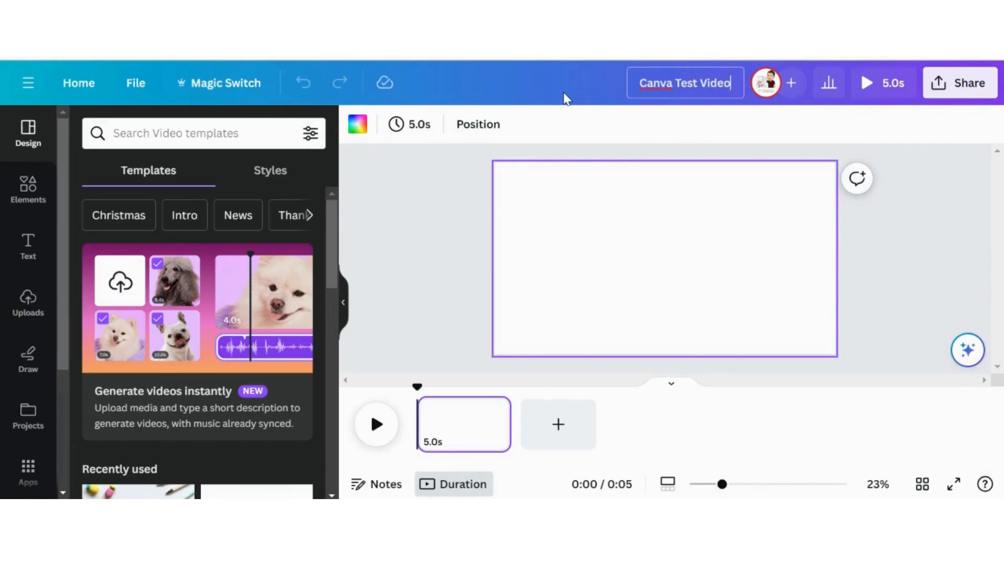
mouse_move(428, 238)
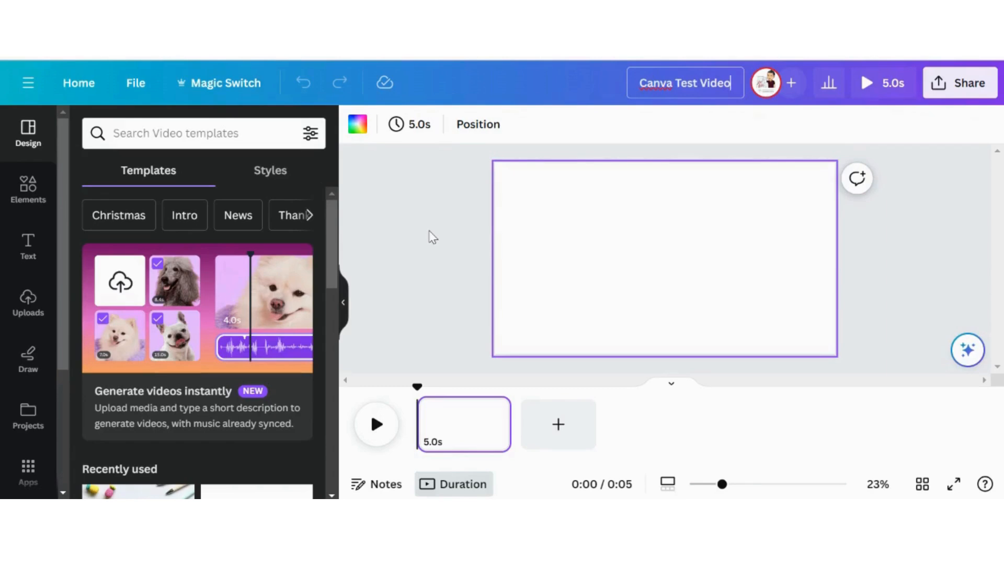
Search the Elements library for 'animal'
click(27, 189)
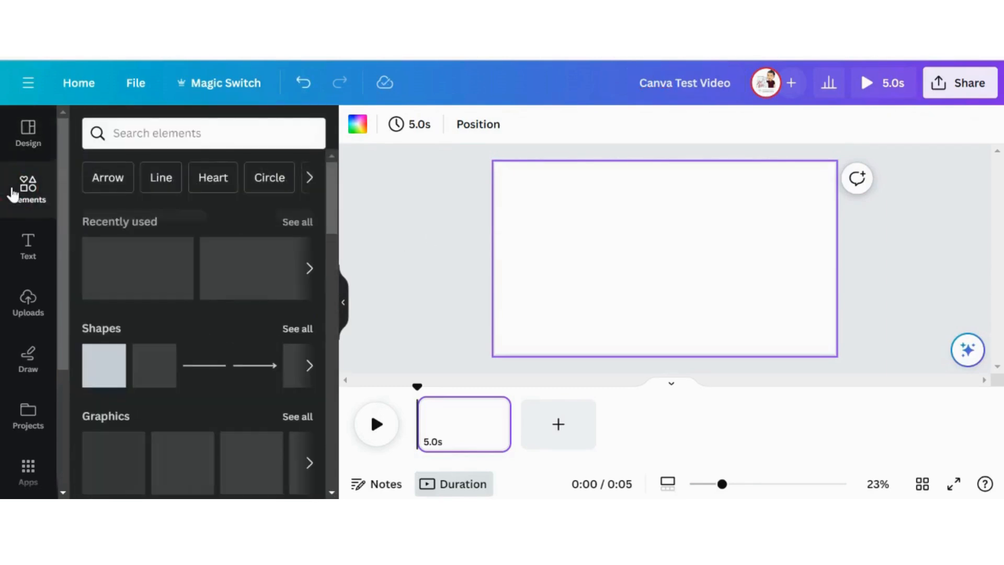
click(203, 133)
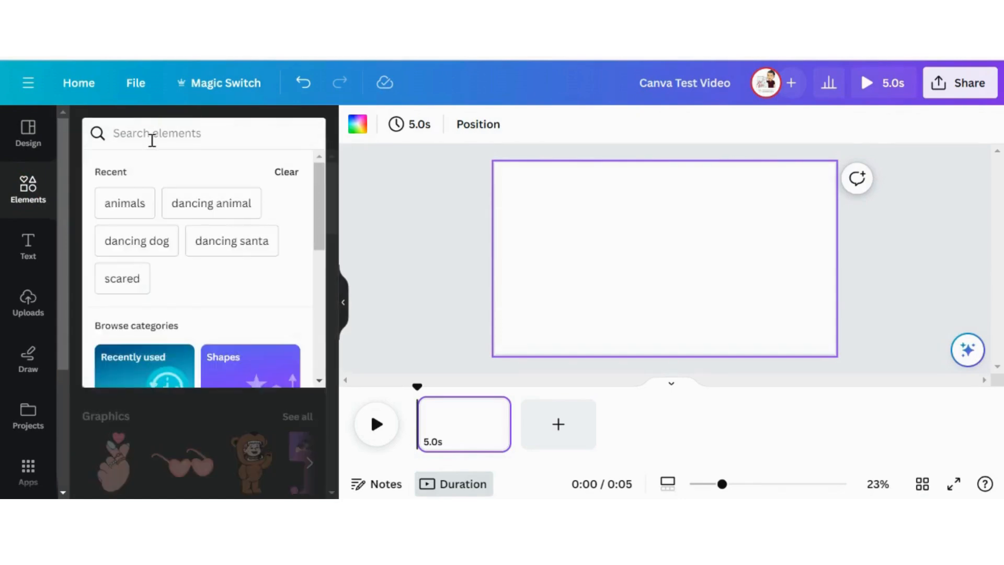
text(animal)
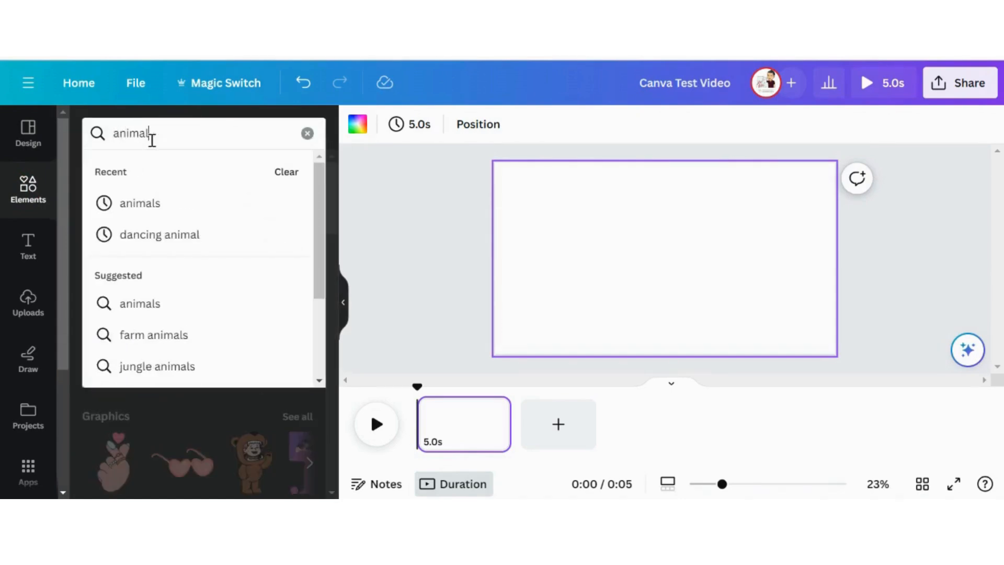
key(Enter)
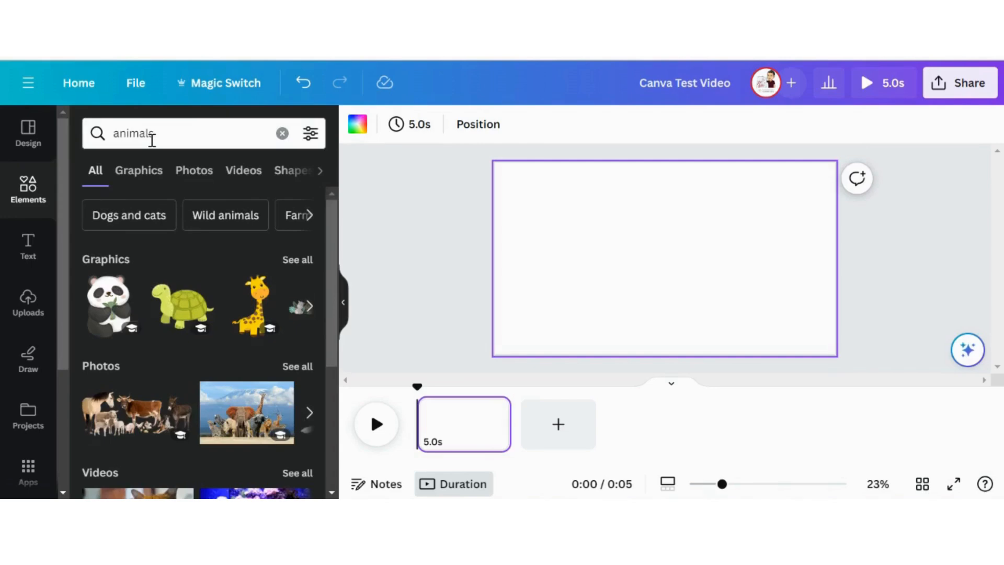
Show all video results for animals and browse to the deer-under-a-tree clip
scroll(down, 3)
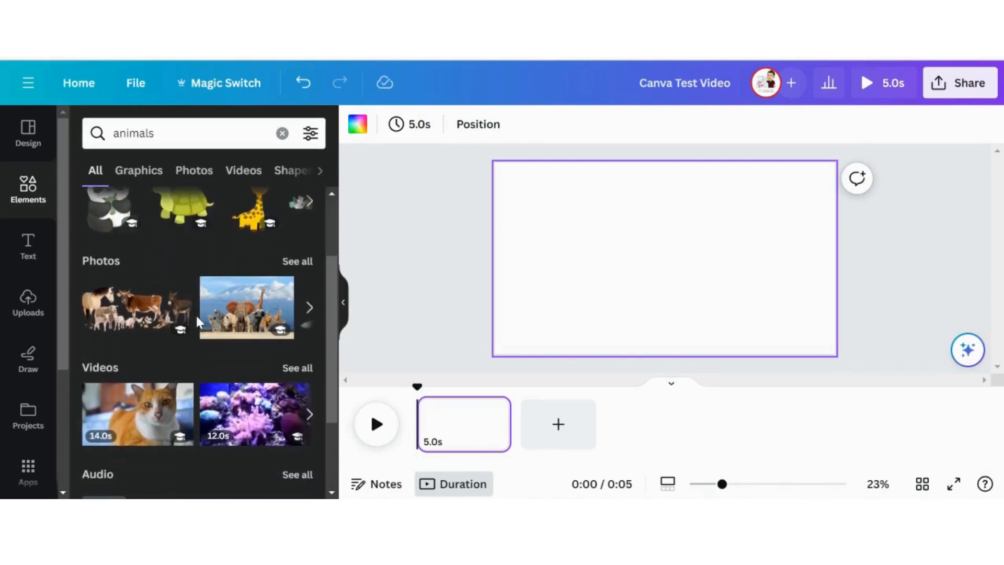
scroll(down, 3)
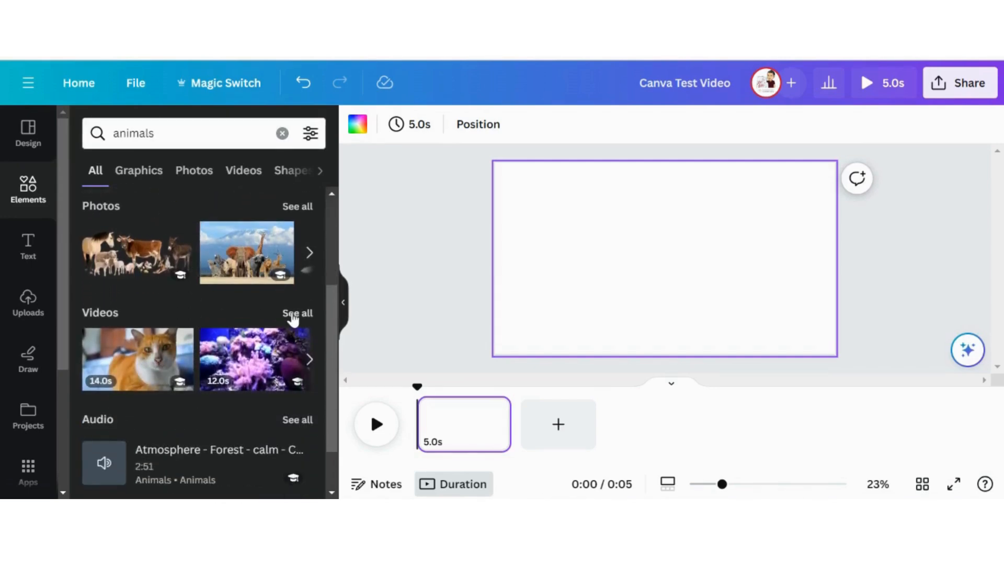
click(297, 313)
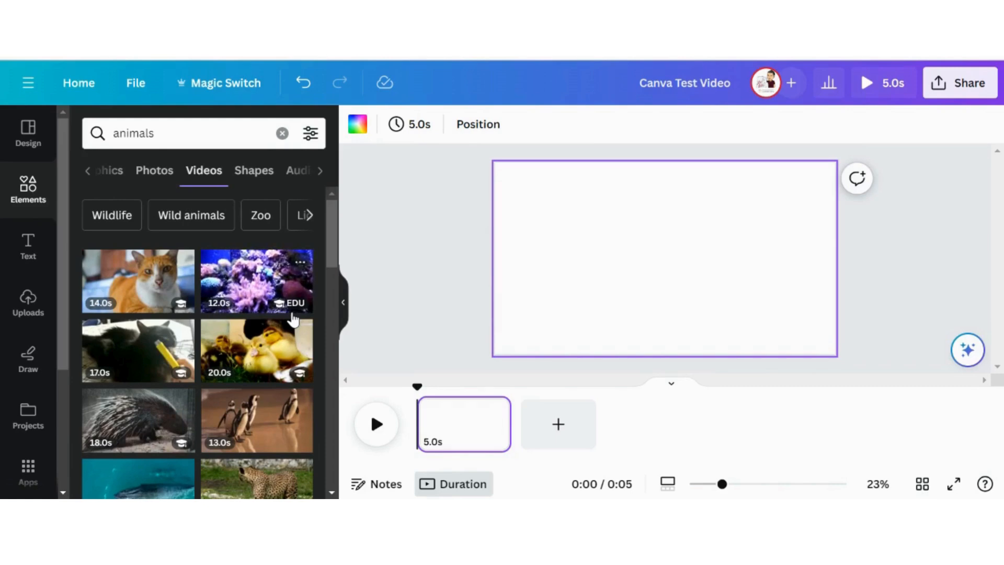
scroll(down, 3)
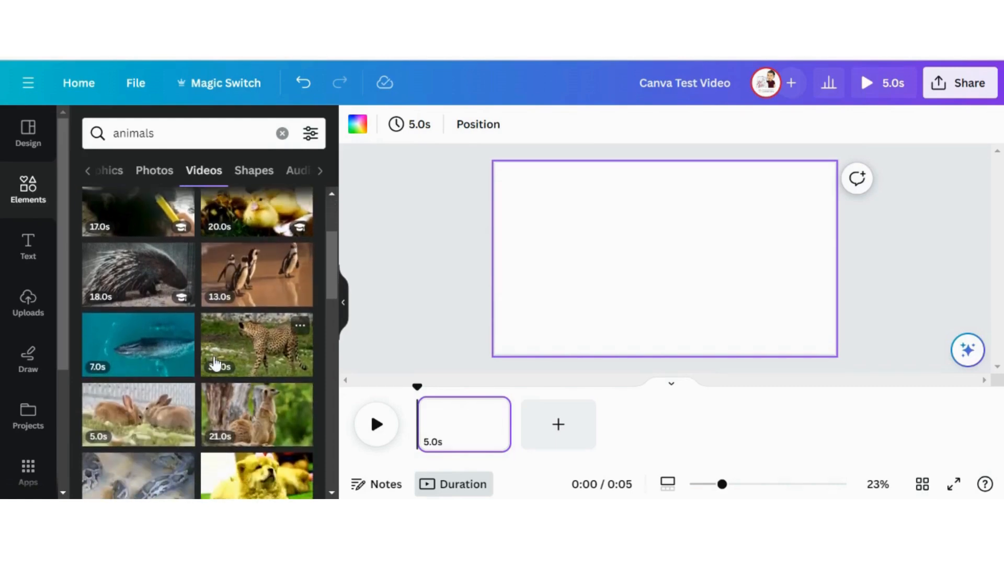
scroll(down, 3)
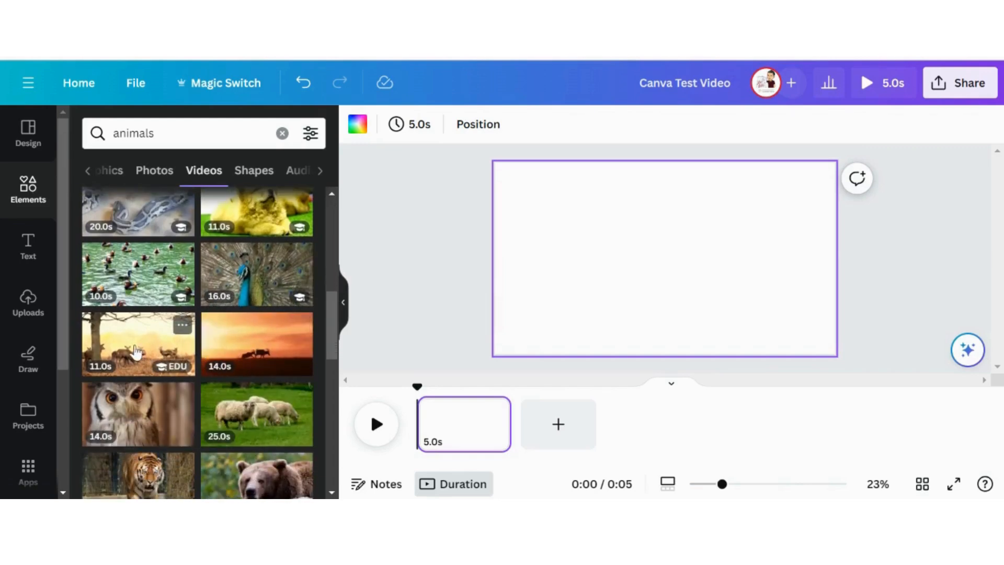
mouse_move(157, 362)
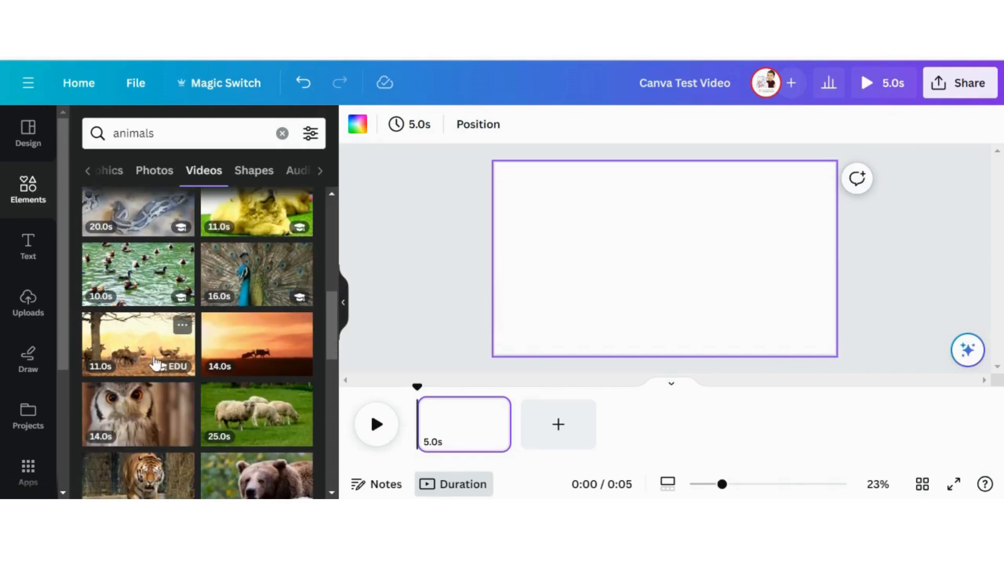
mouse_move(230, 346)
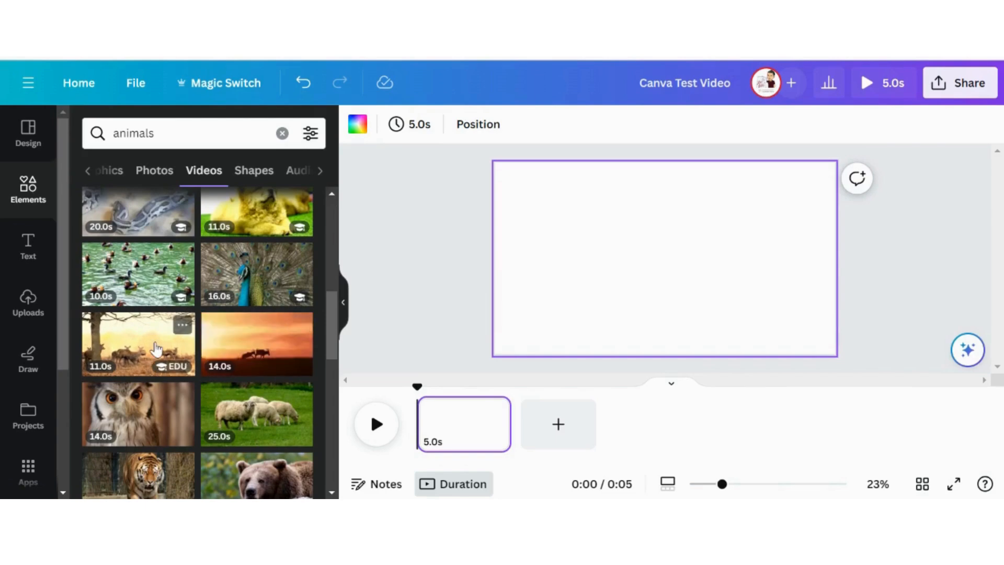
Add the 11-second deer-under-a-tree clip and stretch it to cover the whole page
click(138, 344)
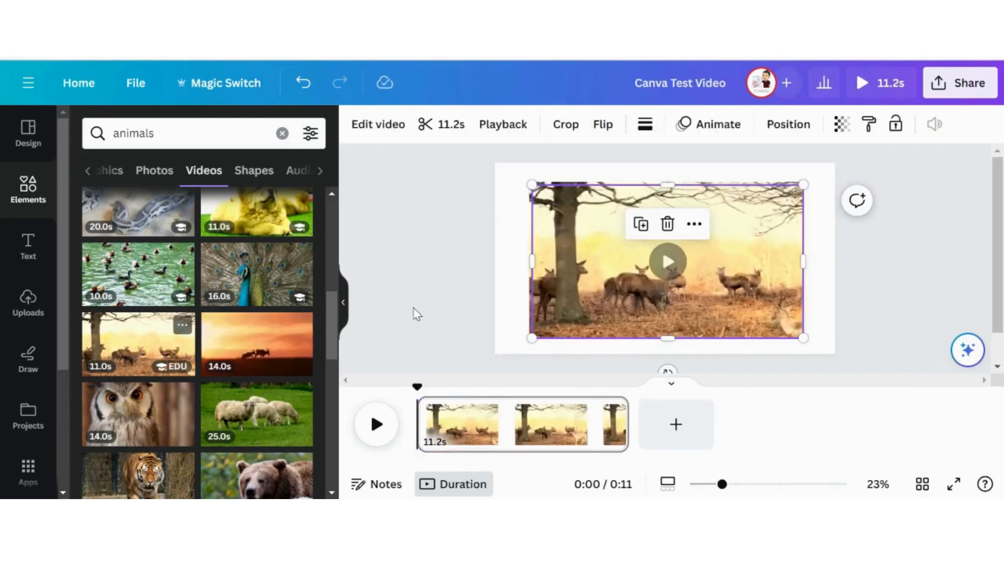
click(667, 261)
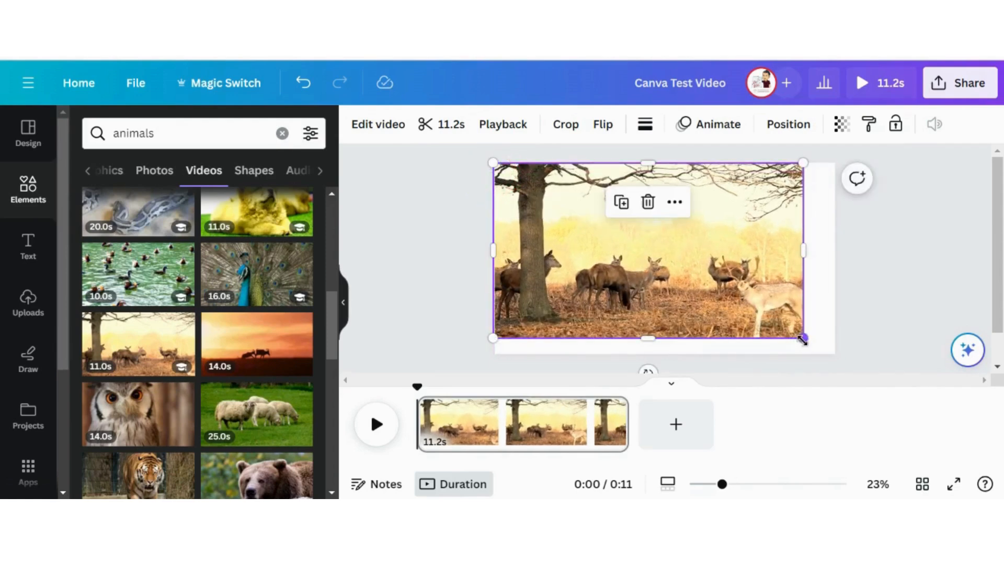
drag(803, 338, 835, 353)
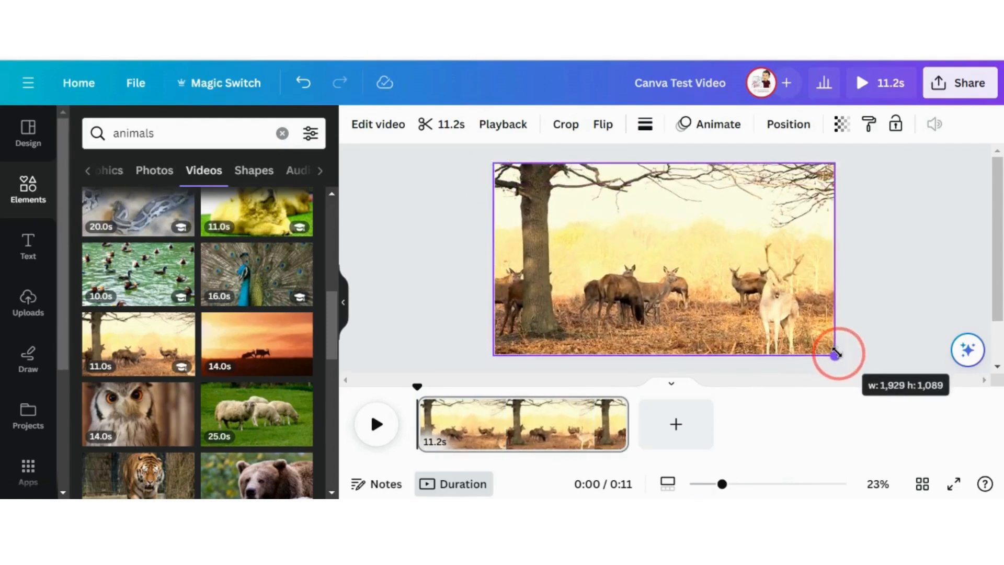
drag(834, 354, 834, 356)
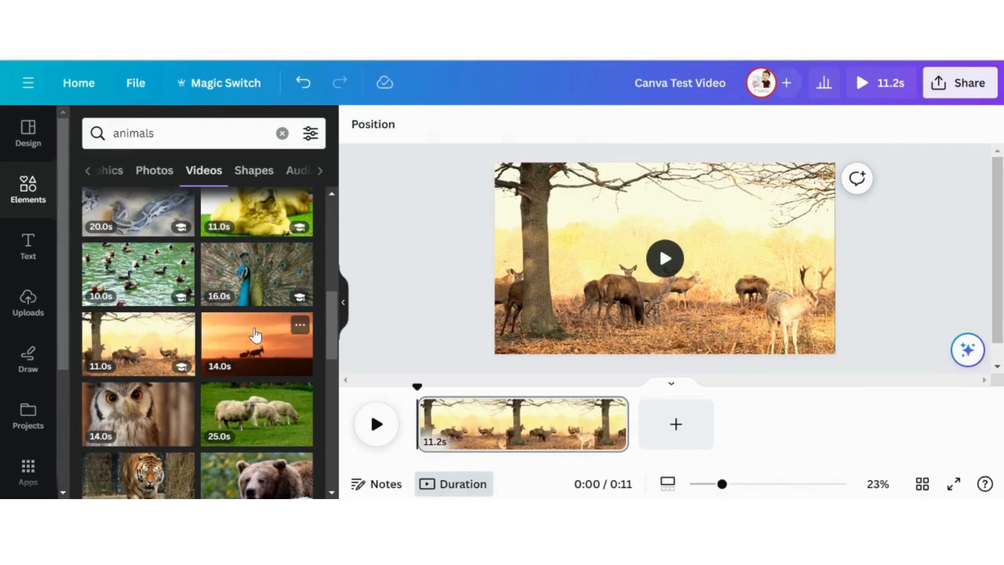
Add the 29-second giraffe clip over the deer background
scroll(down, 3)
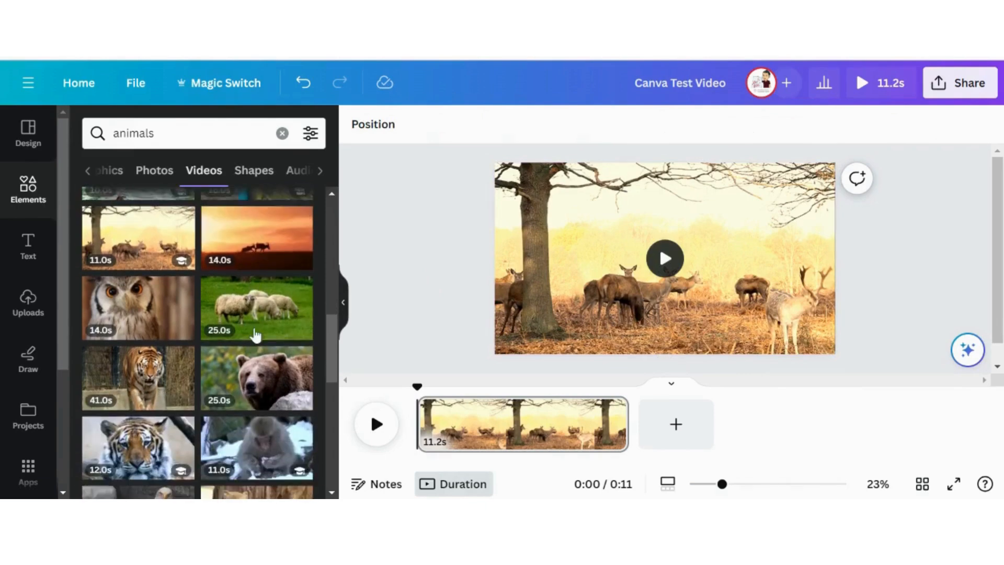
scroll(down, 3)
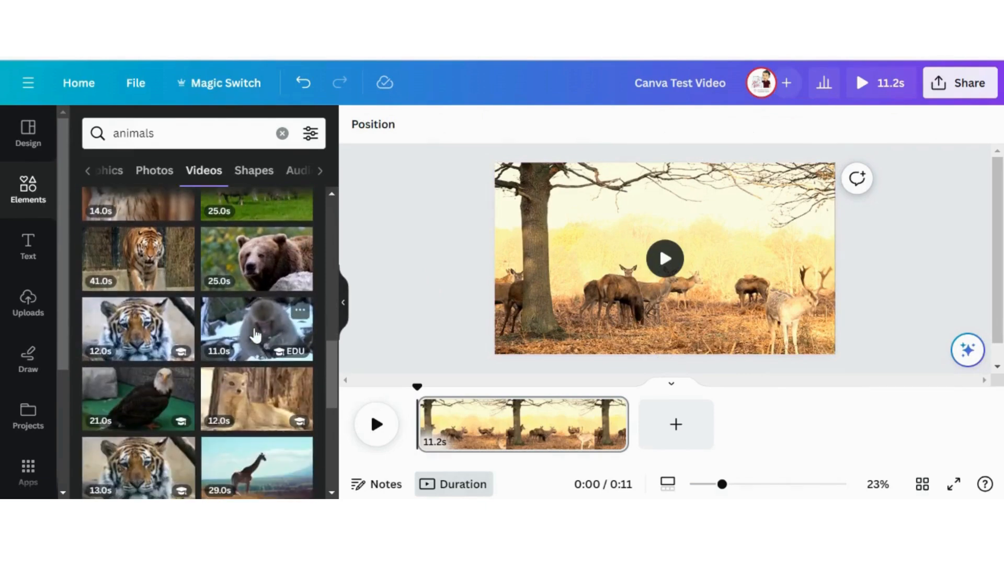
scroll(down, 3)
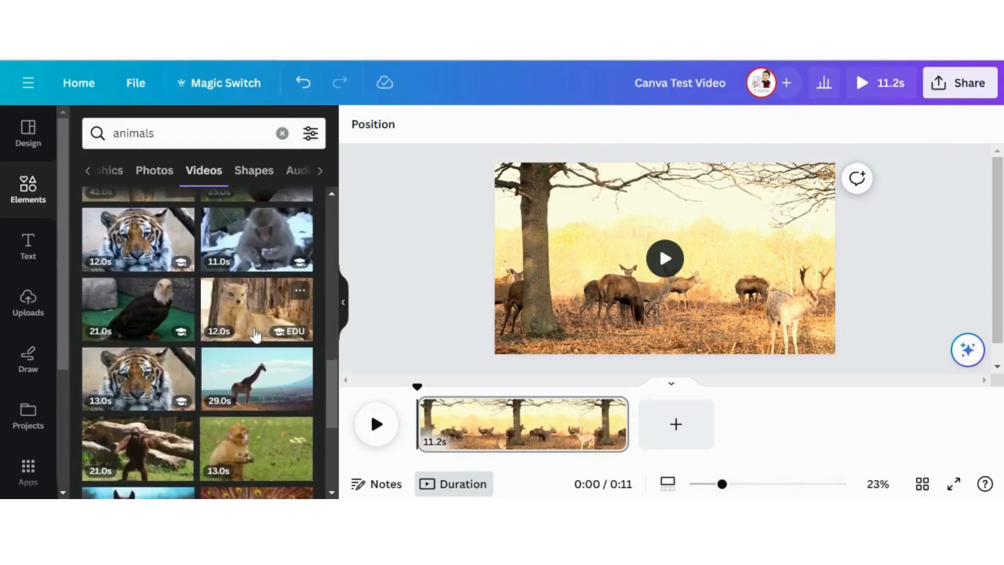
scroll(down, 3)
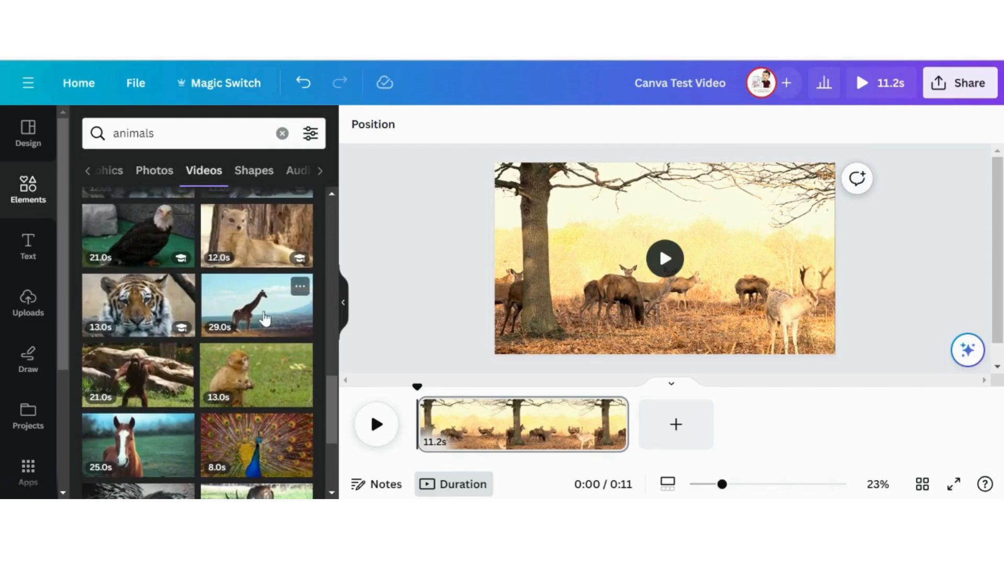
mouse_move(256, 319)
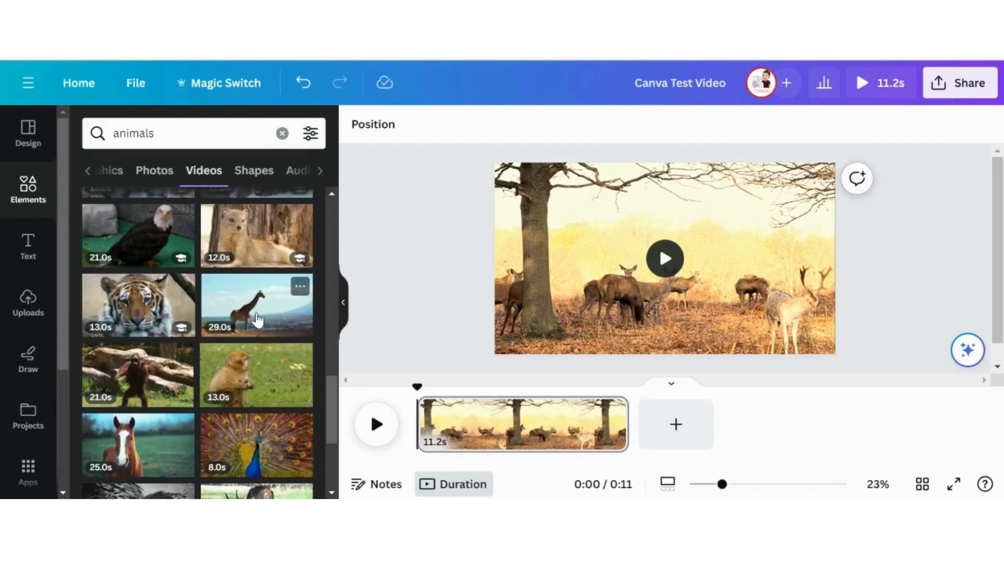
click(255, 305)
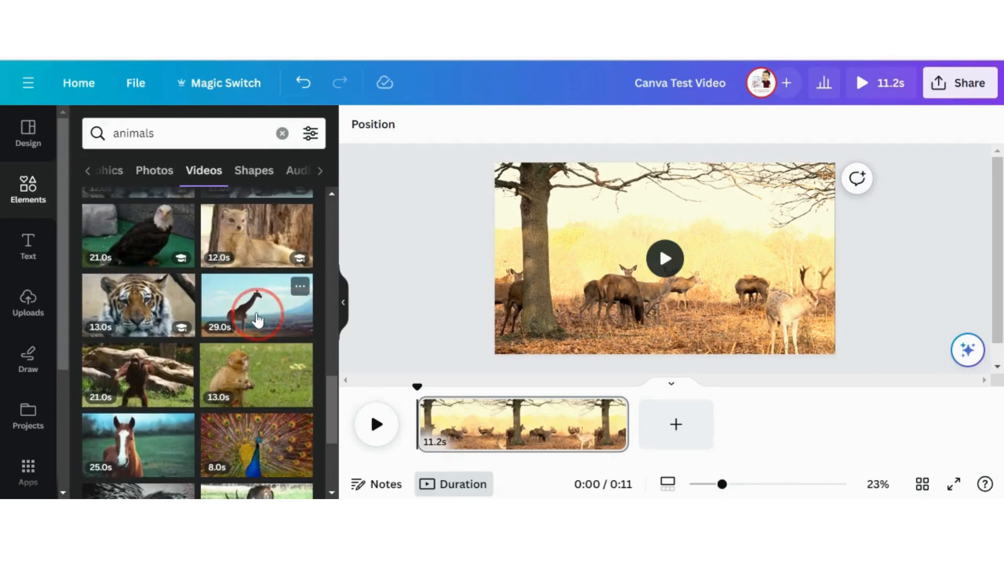
click(257, 304)
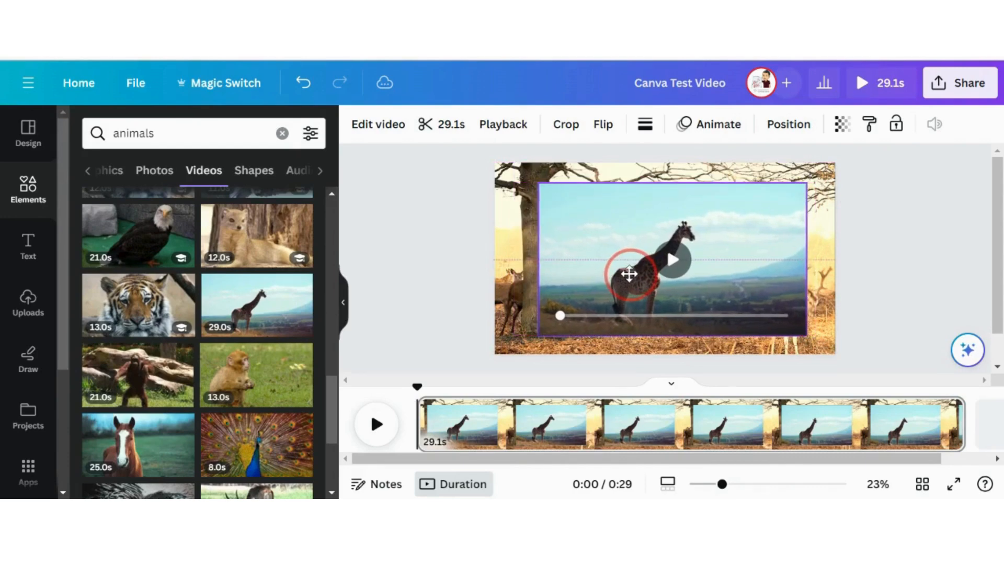
Select the giraffe clip and bring up its video editing options
click(630, 274)
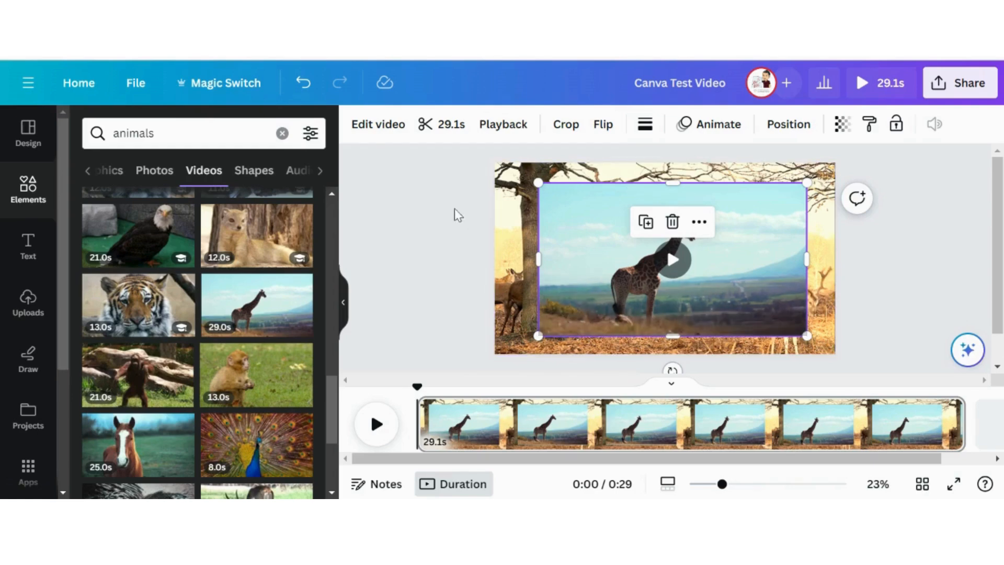
click(377, 124)
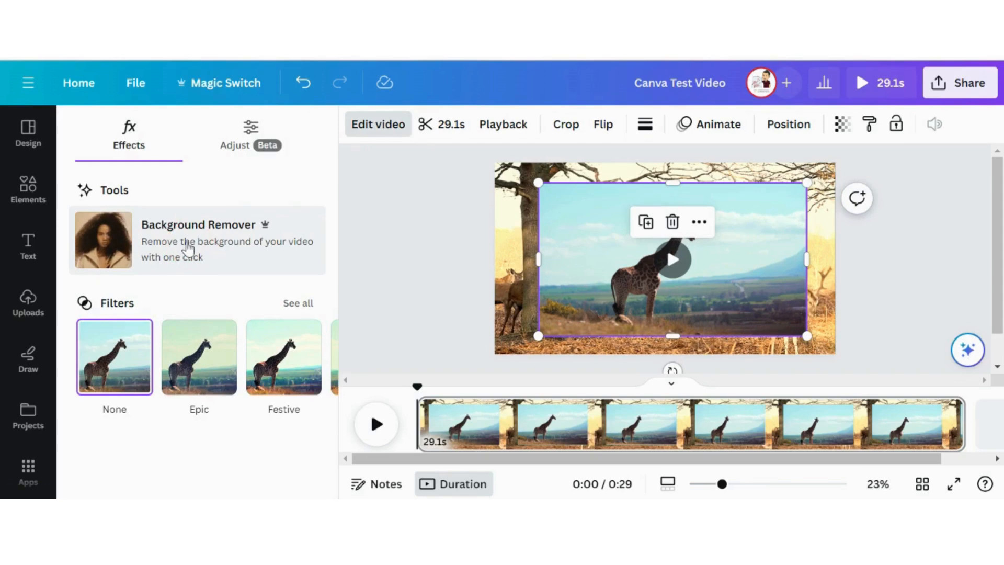
Remove the giraffe clip's background, then trim and resize it so the giraffe stands beside the tree
click(103, 240)
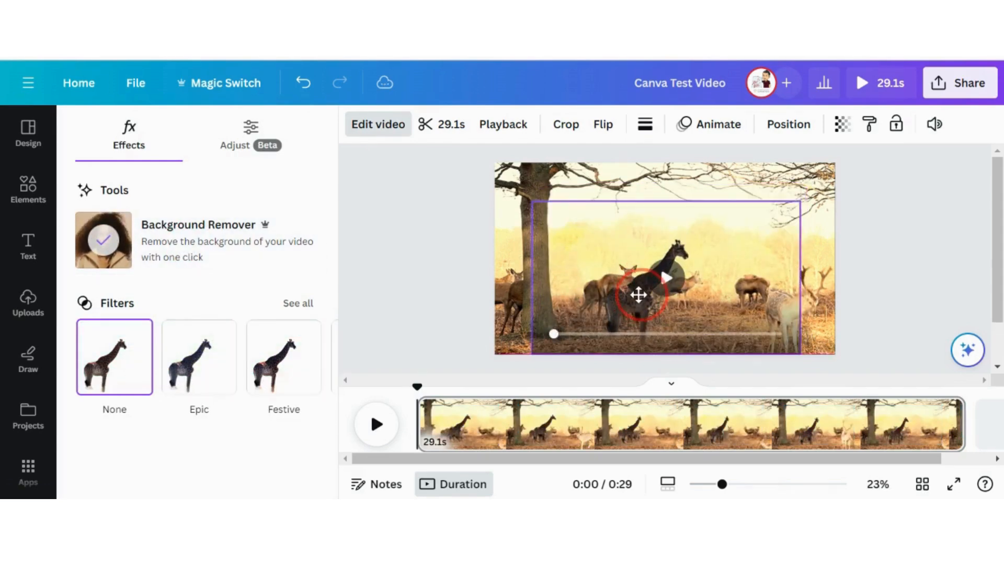
drag(639, 295, 593, 293)
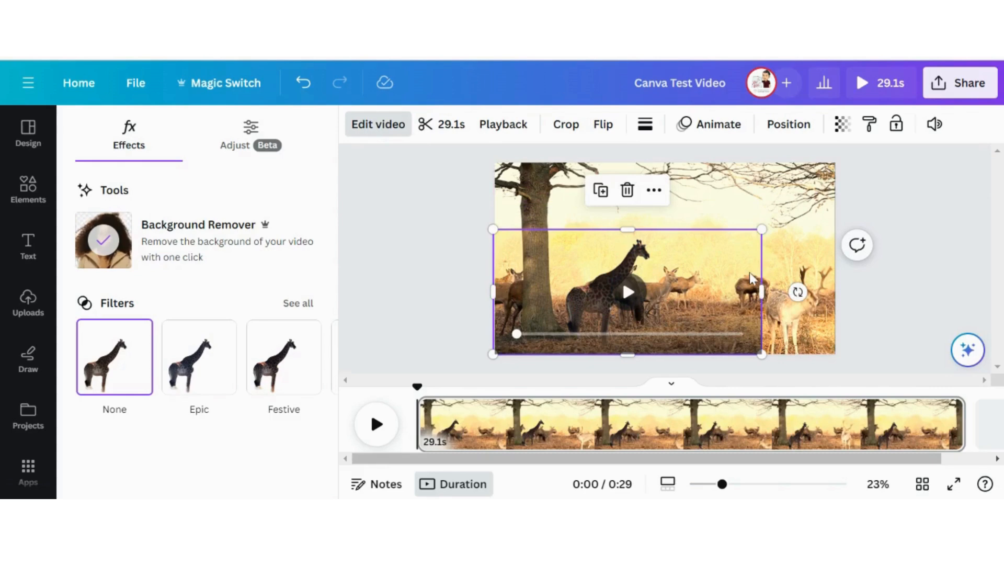
drag(760, 292, 662, 291)
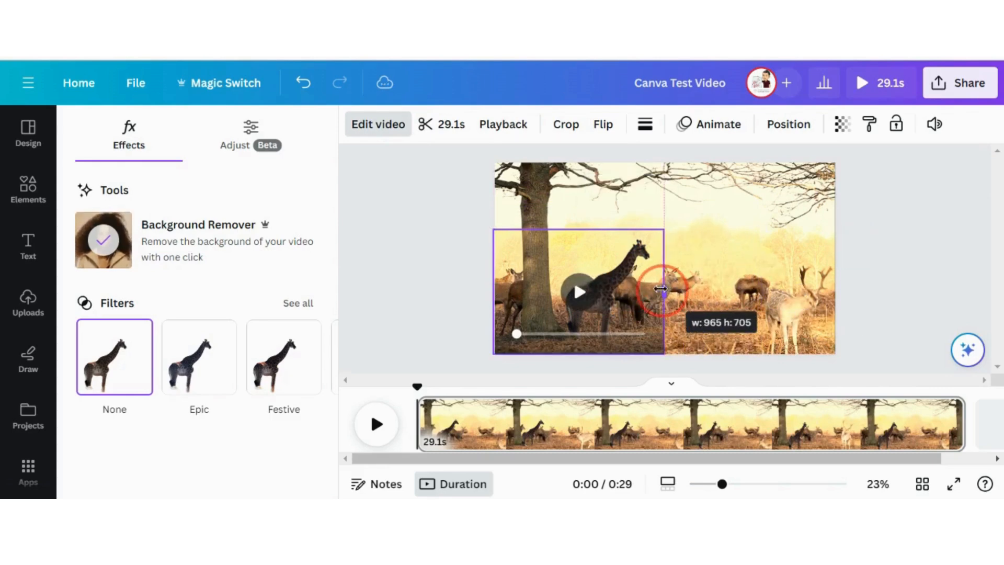
drag(666, 291, 655, 292)
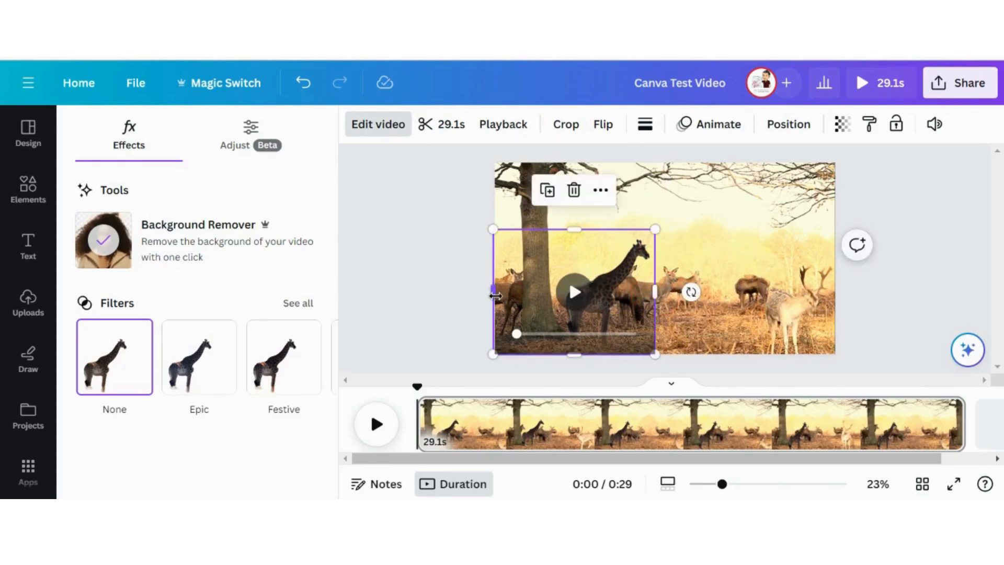
drag(492, 293, 549, 293)
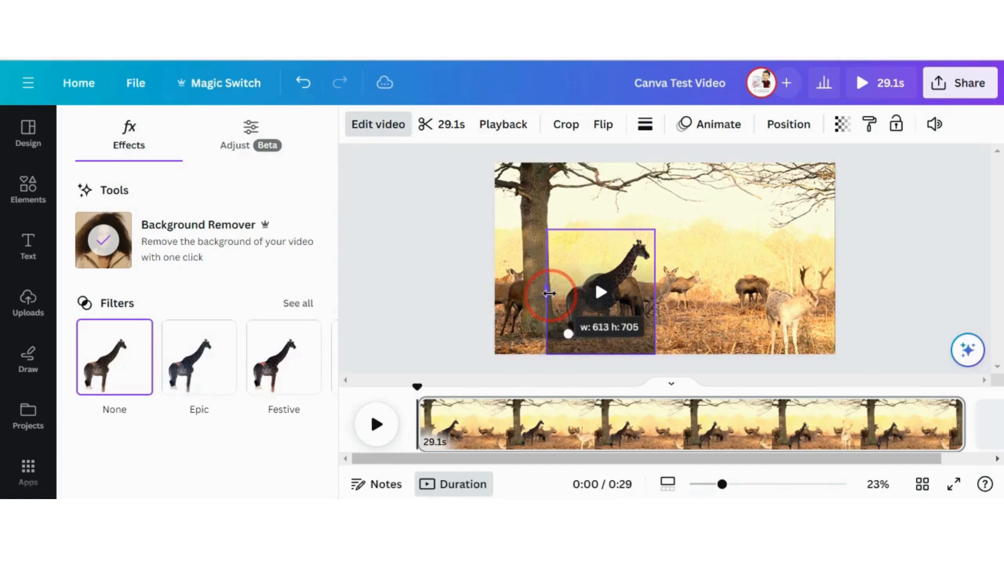
drag(548, 293, 557, 293)
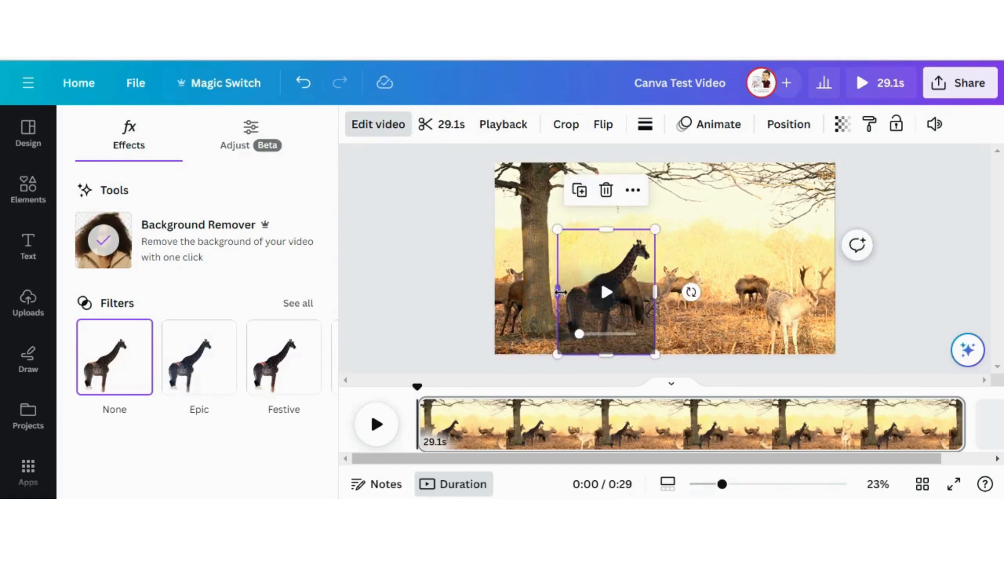
drag(605, 292, 620, 284)
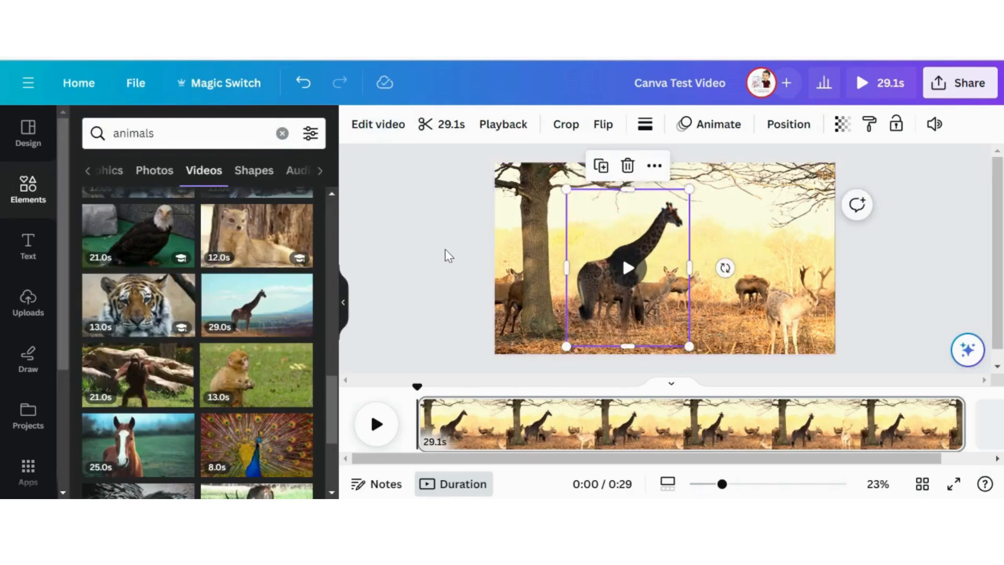
mouse_move(889, 86)
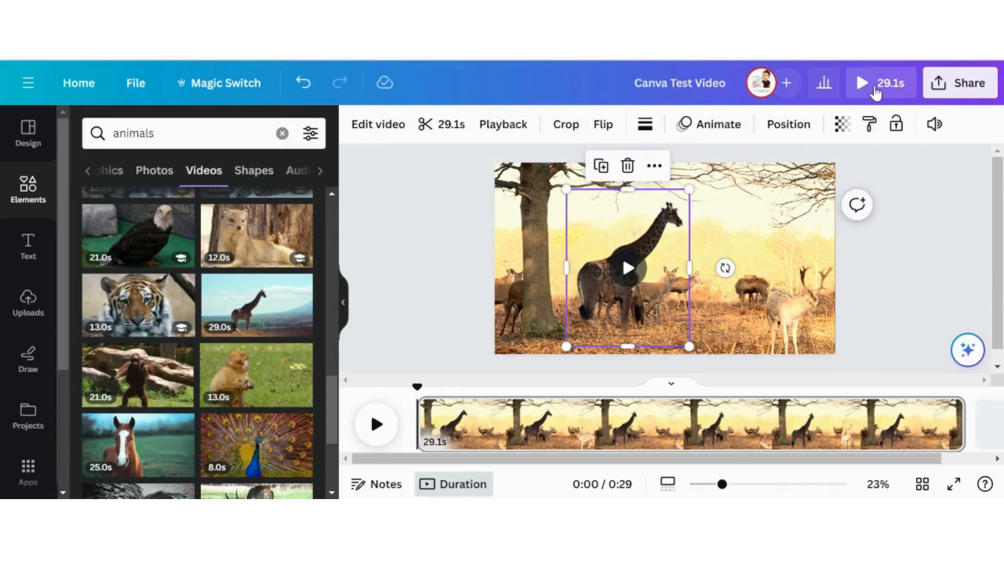
click(861, 82)
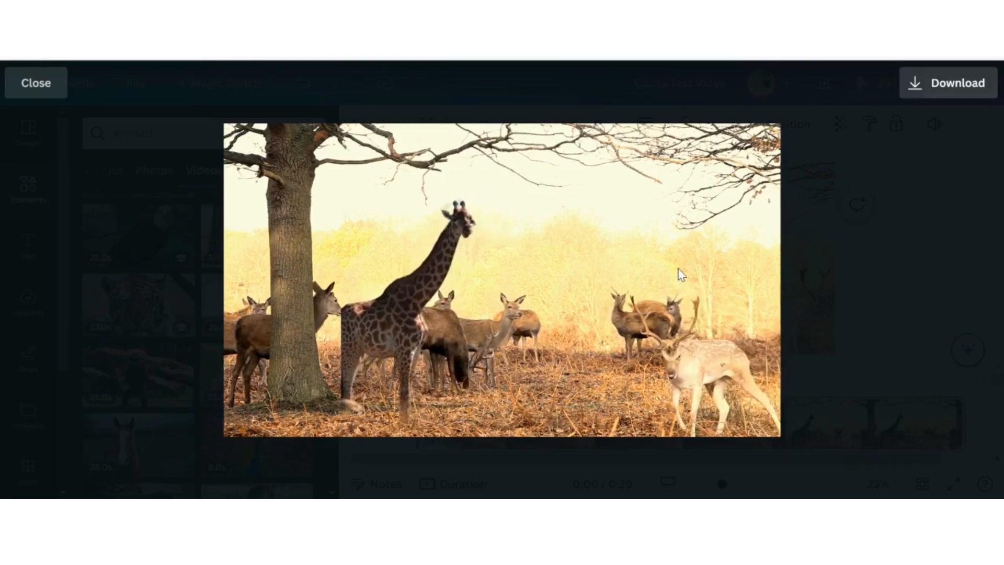
click(500, 278)
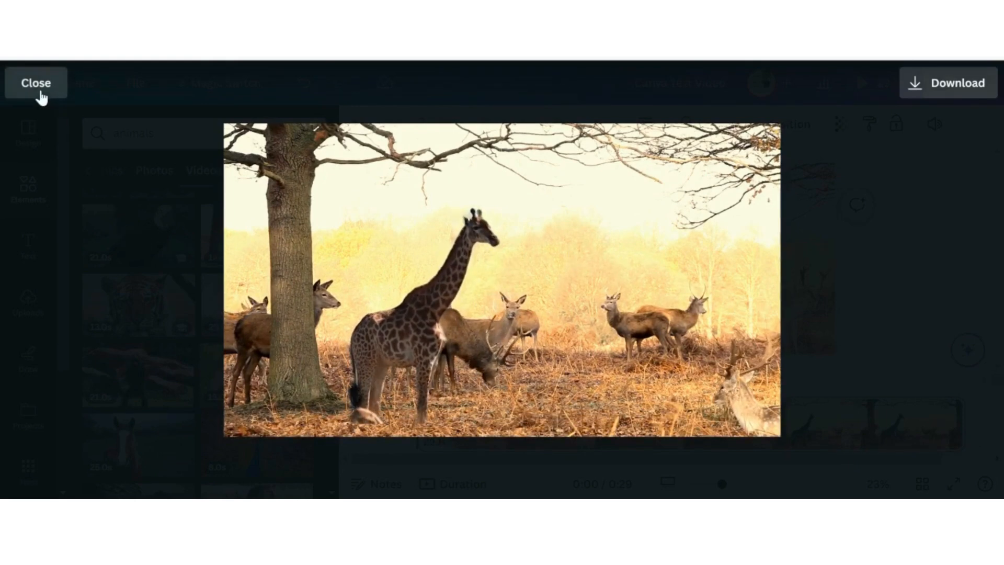
click(36, 84)
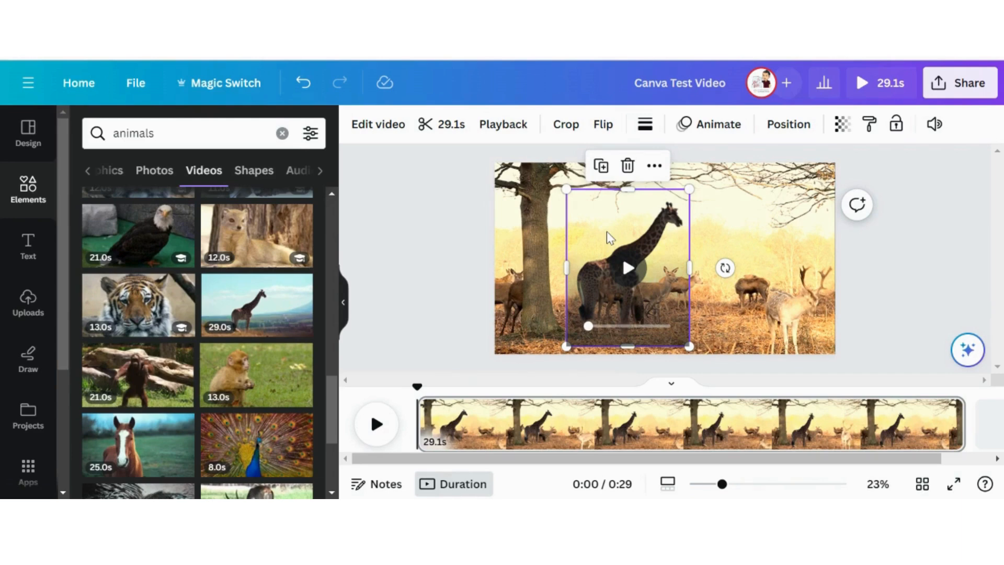
Place the uploaded blue-sweater person clip on the scene right of the giraffe
click(435, 260)
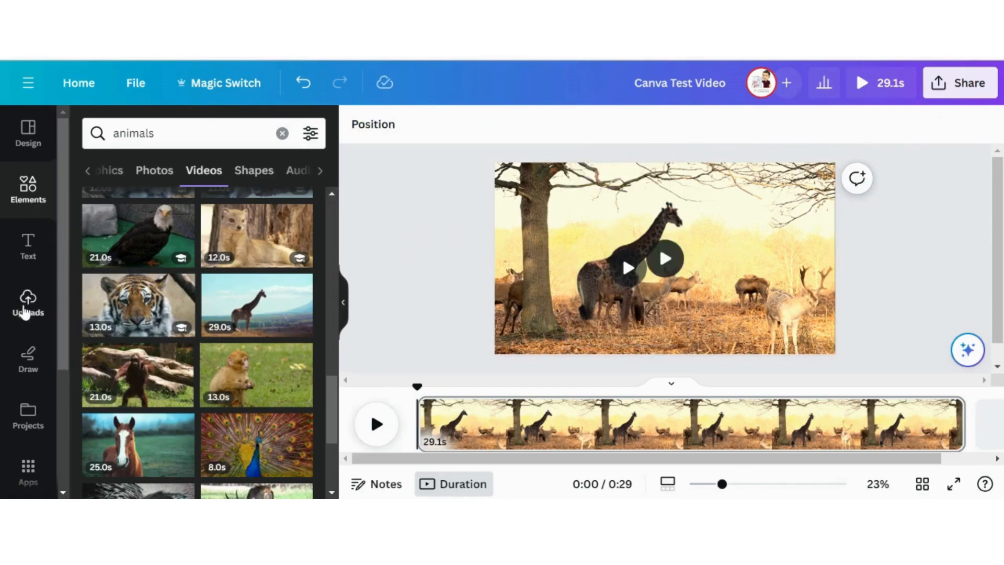
click(27, 304)
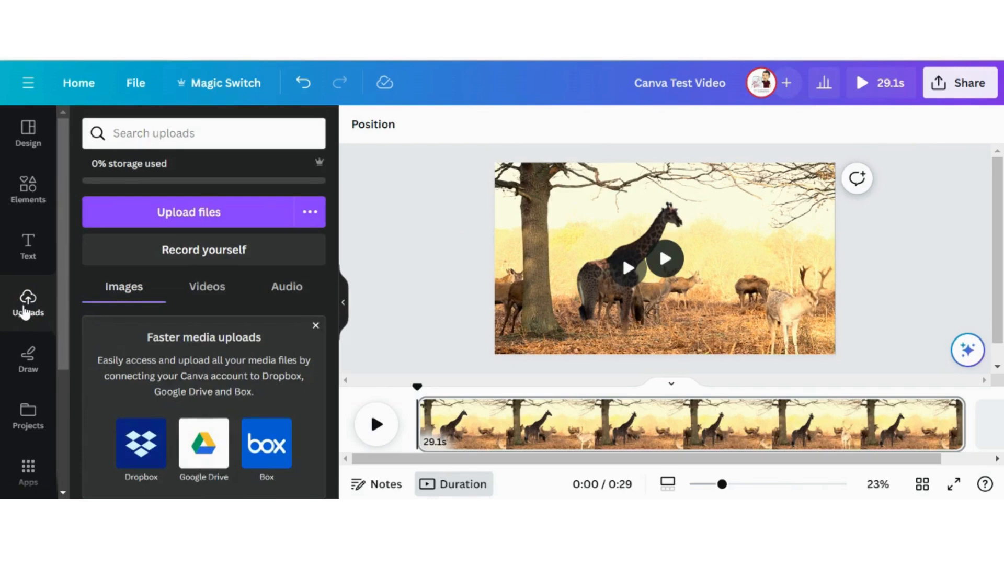
mouse_move(224, 217)
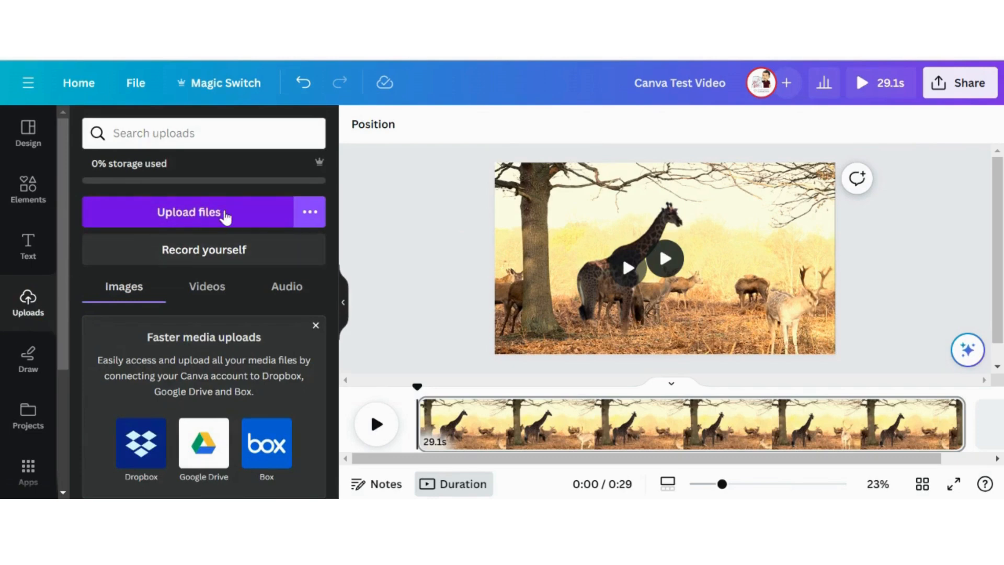
mouse_move(337, 178)
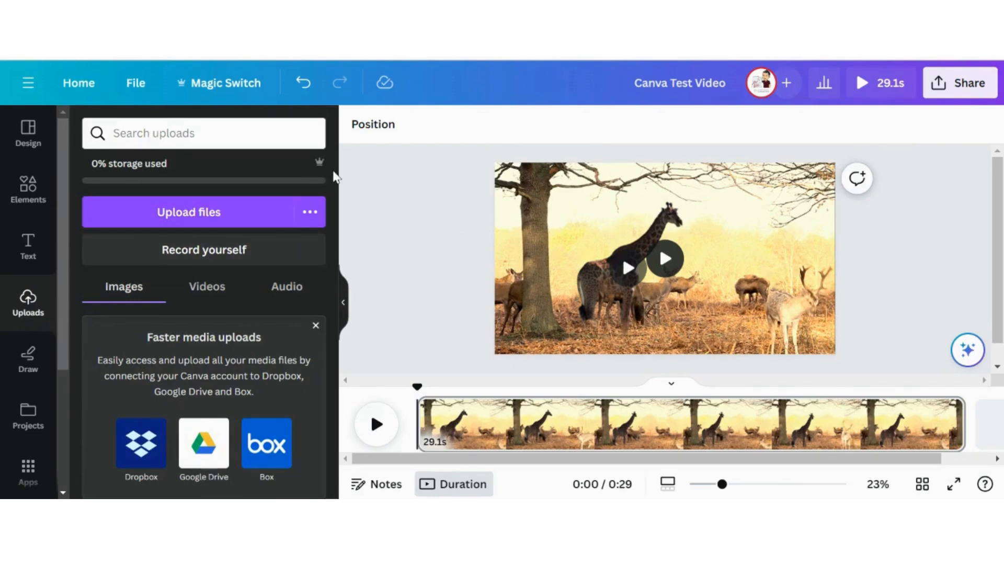
click(206, 286)
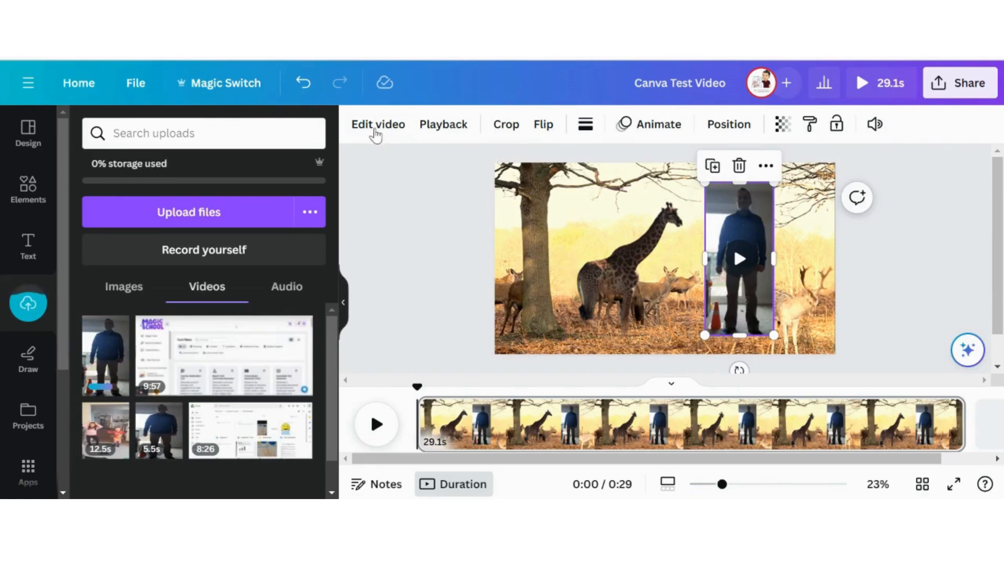
Remove the person clip's background and adjust the dancing figure beside the giraffe
click(377, 124)
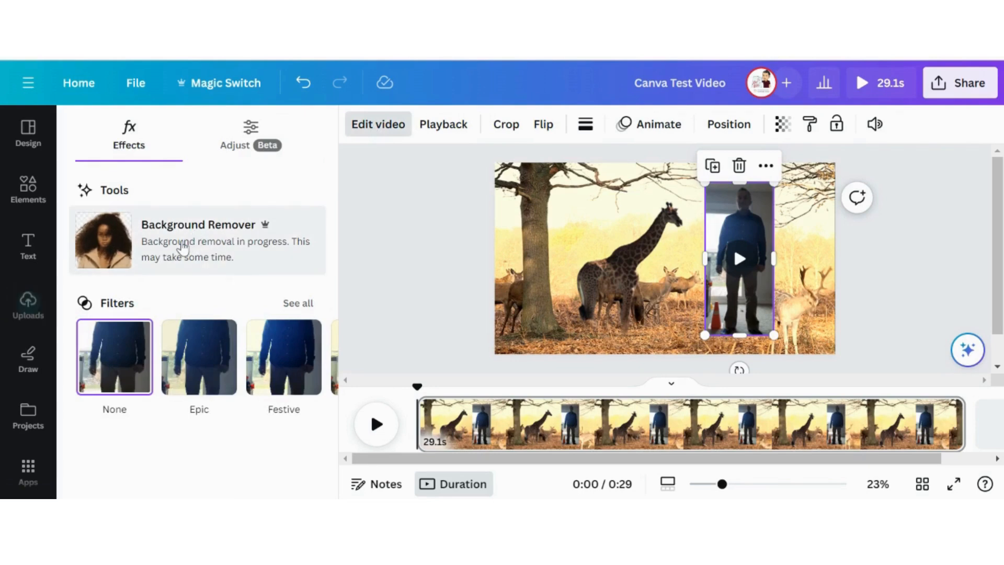
click(199, 240)
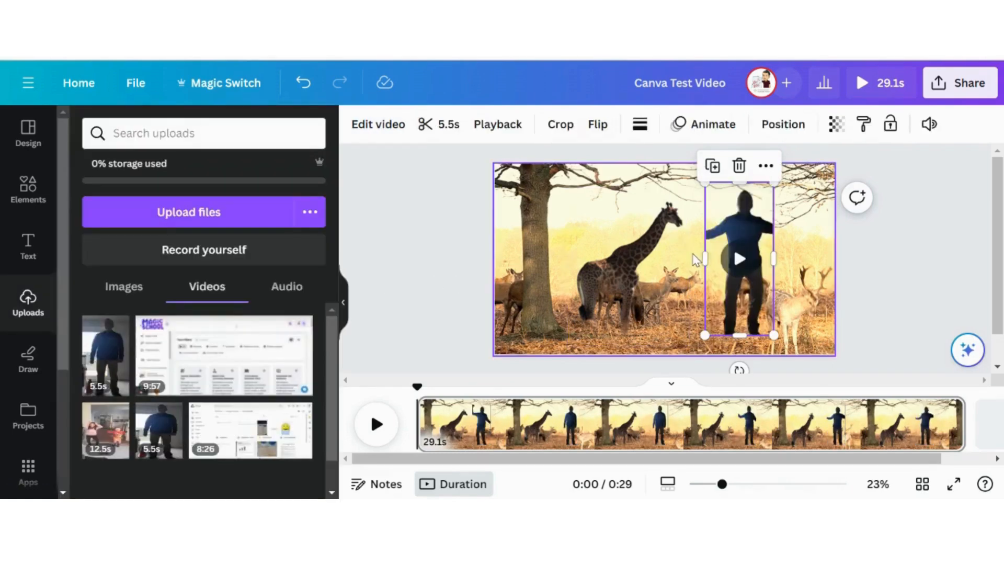
drag(740, 187, 739, 178)
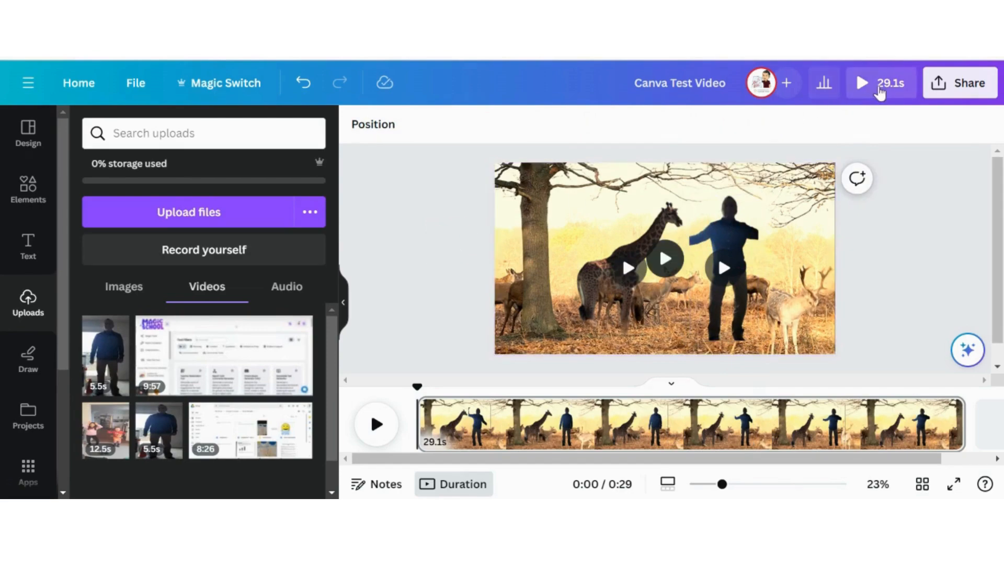
click(860, 82)
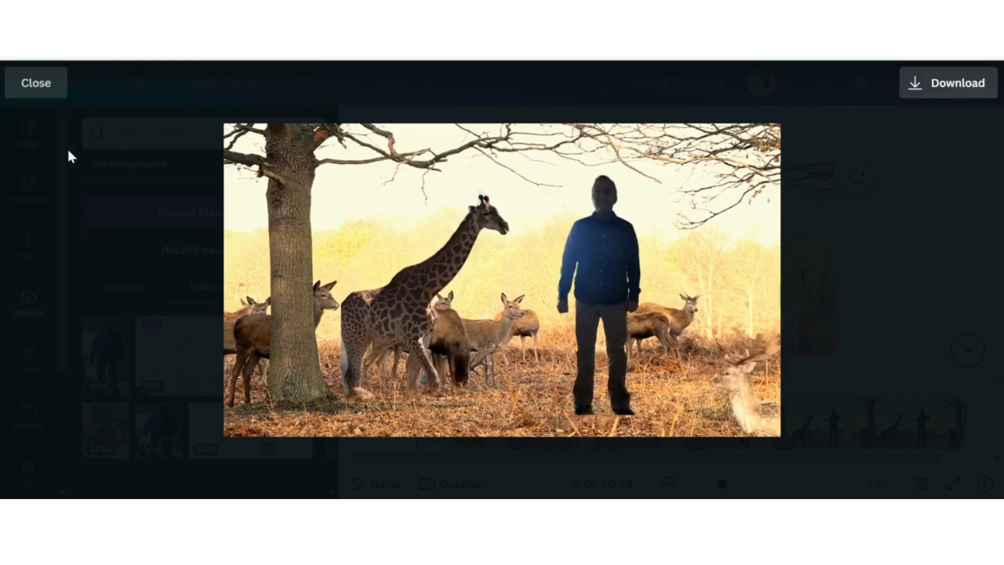
click(35, 82)
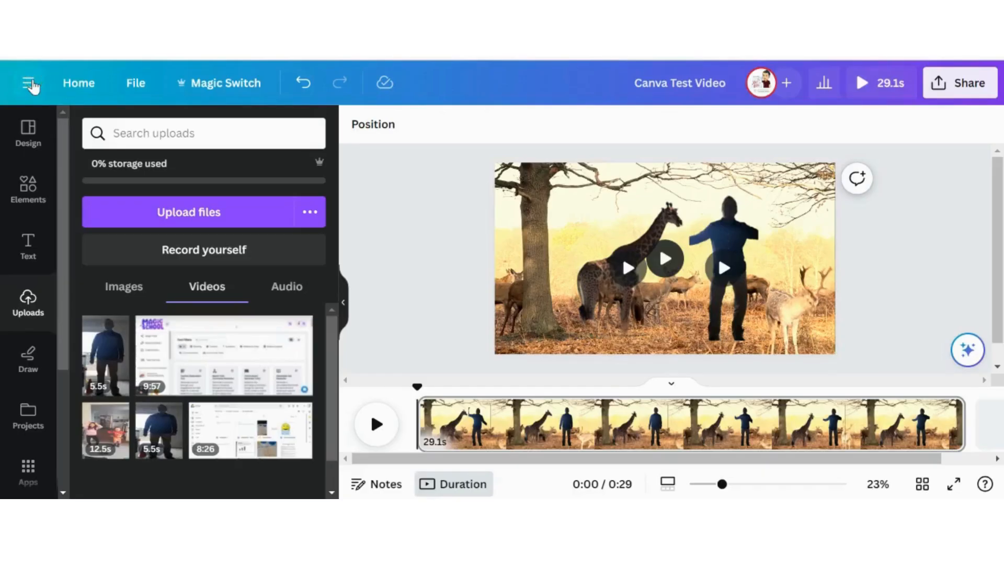
Mute the dancing-person clip, setting its volume to 0
click(722, 256)
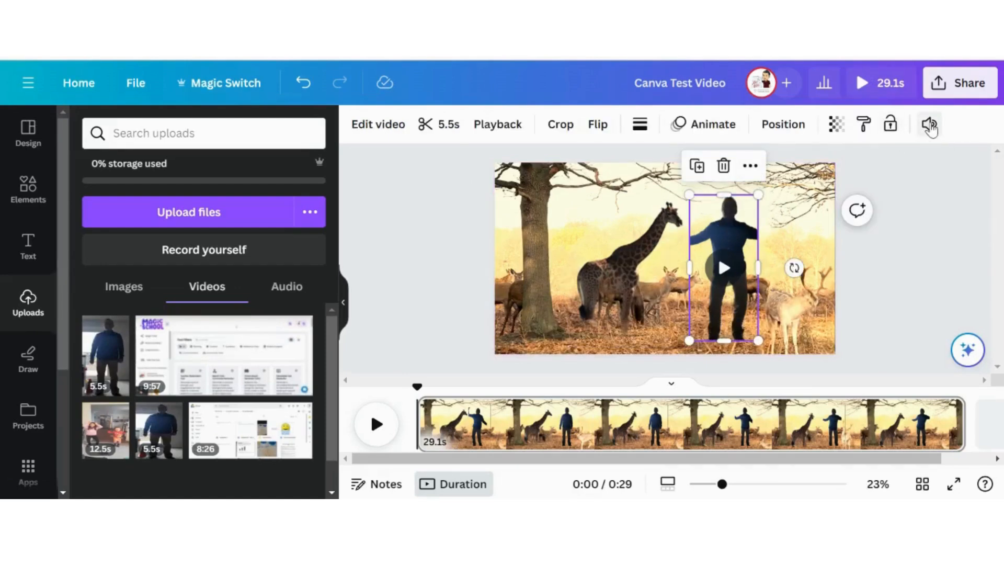
click(928, 123)
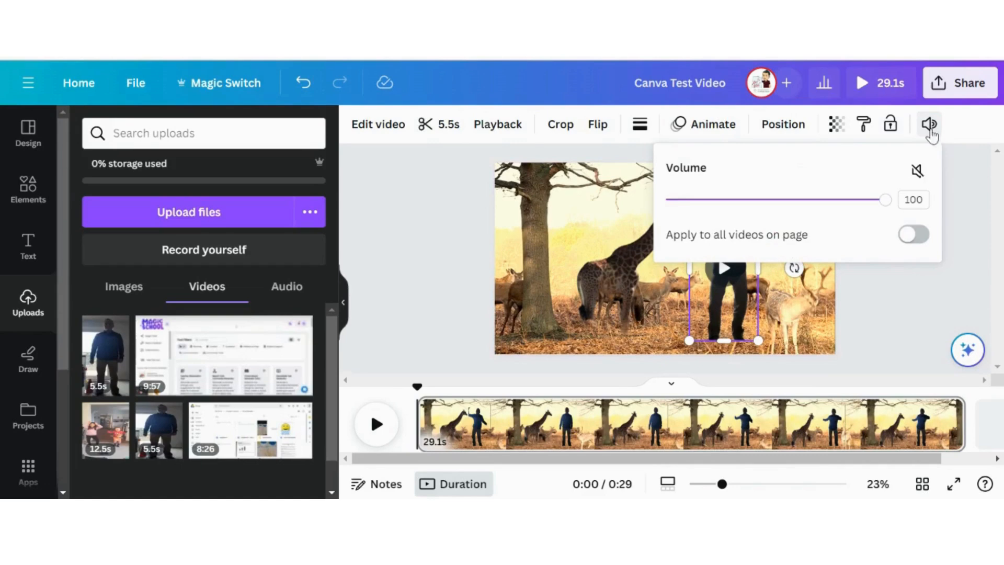
click(917, 171)
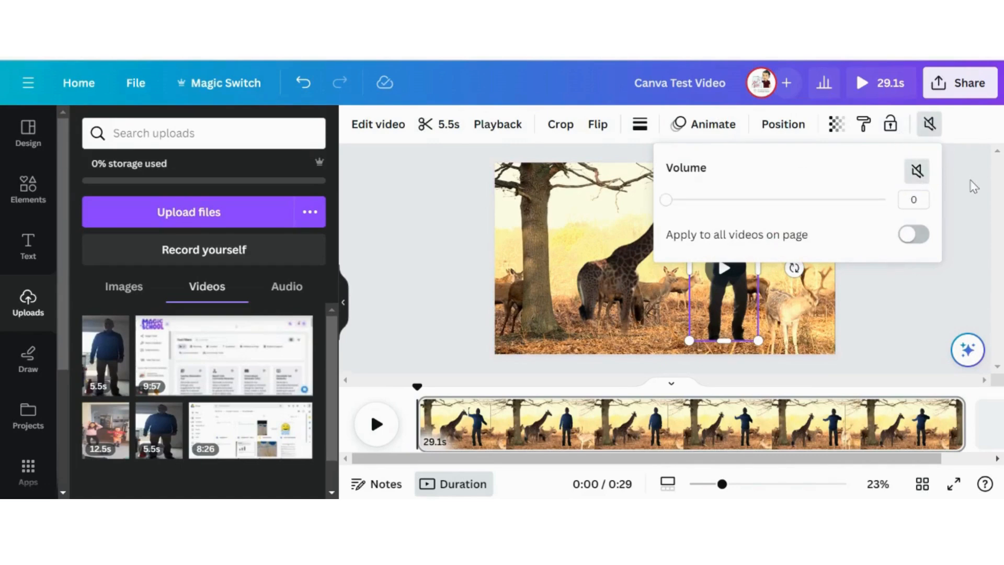
click(928, 124)
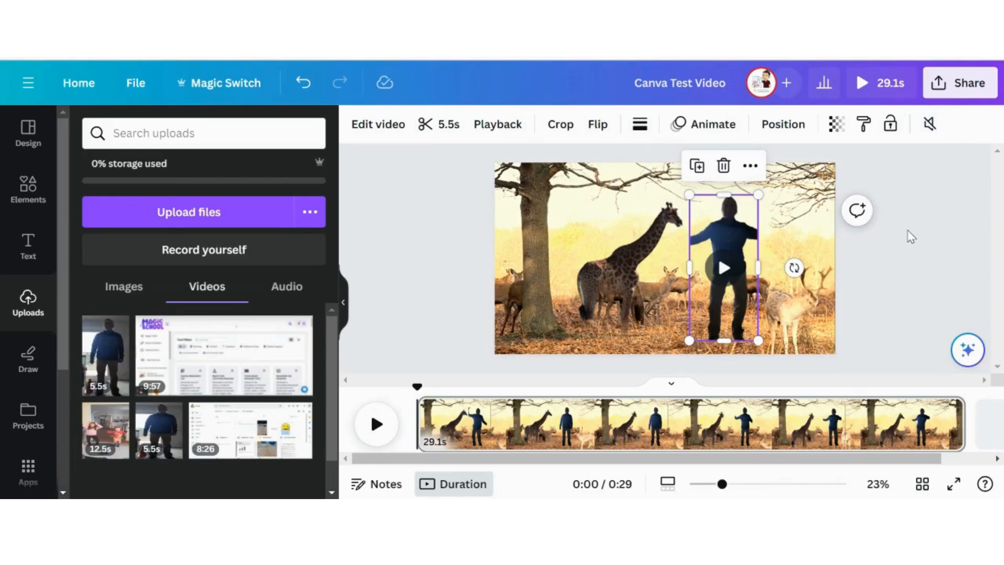
mouse_move(28, 189)
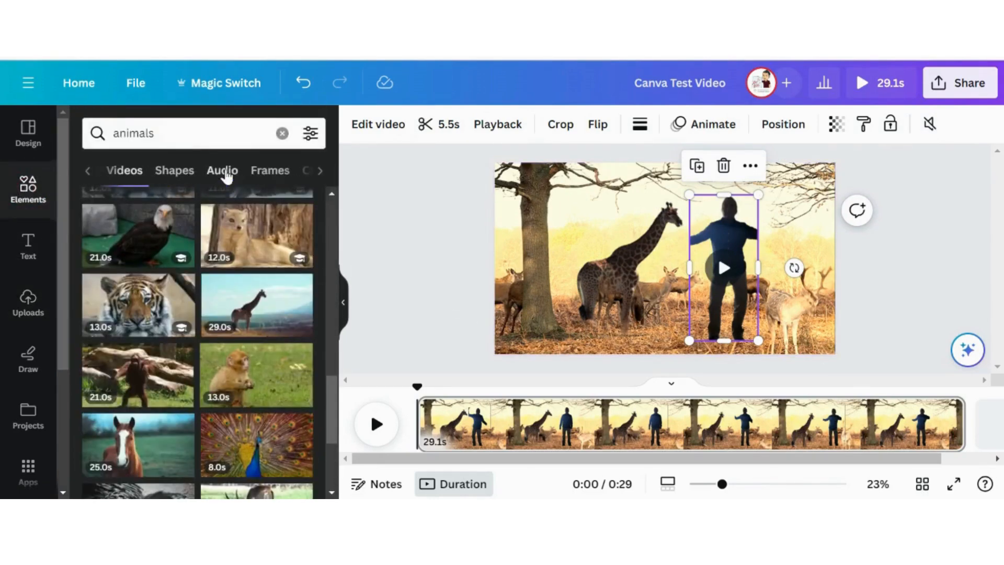
Show the audio results for the animals search, listing animal sound clips
click(222, 170)
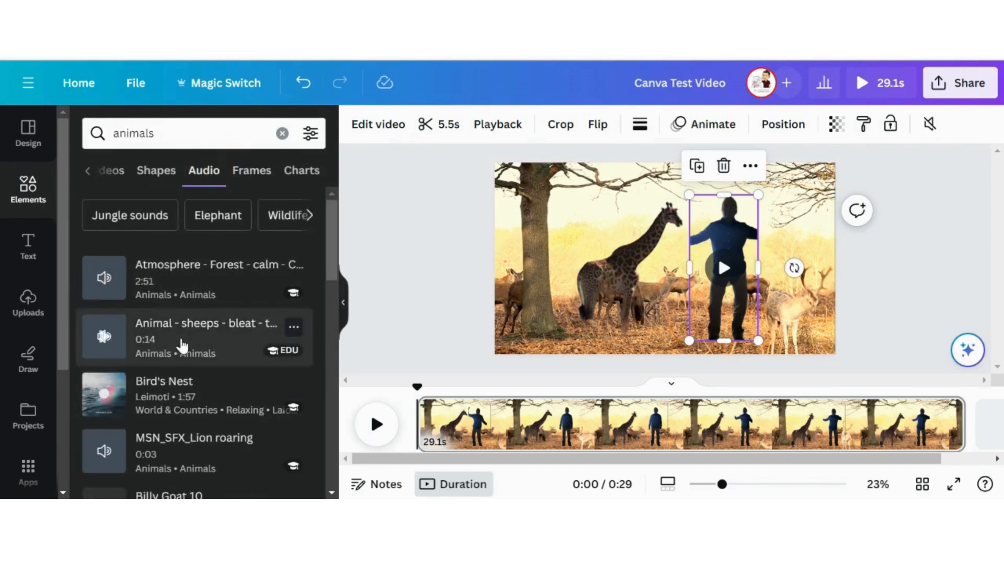